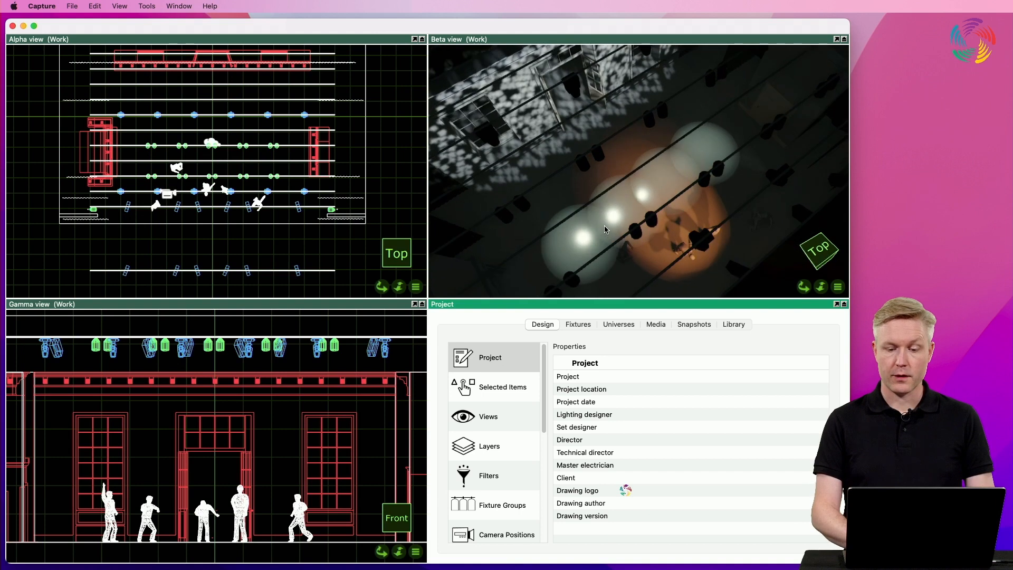
mouse_move(683, 204)
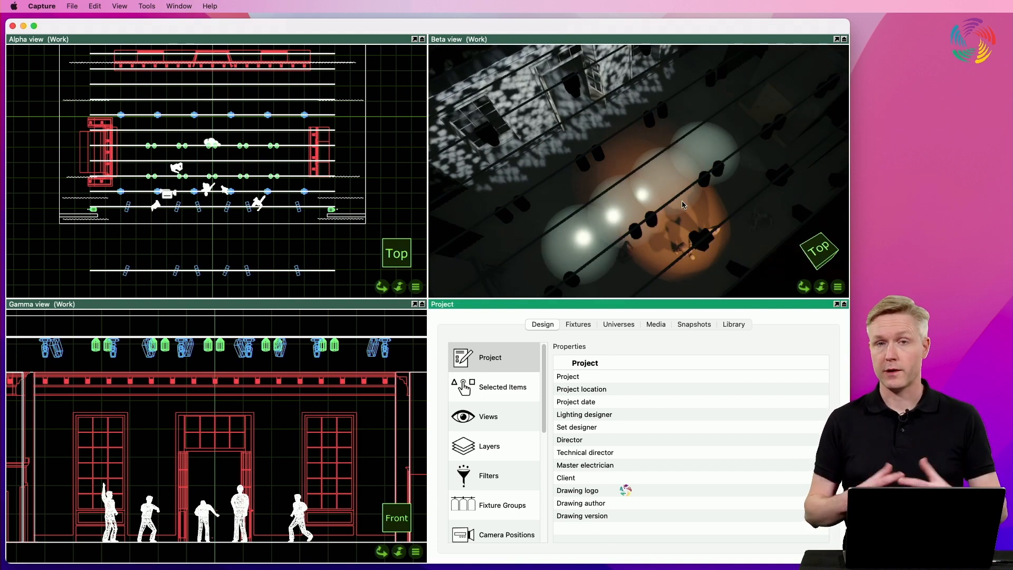
mouse_move(694, 220)
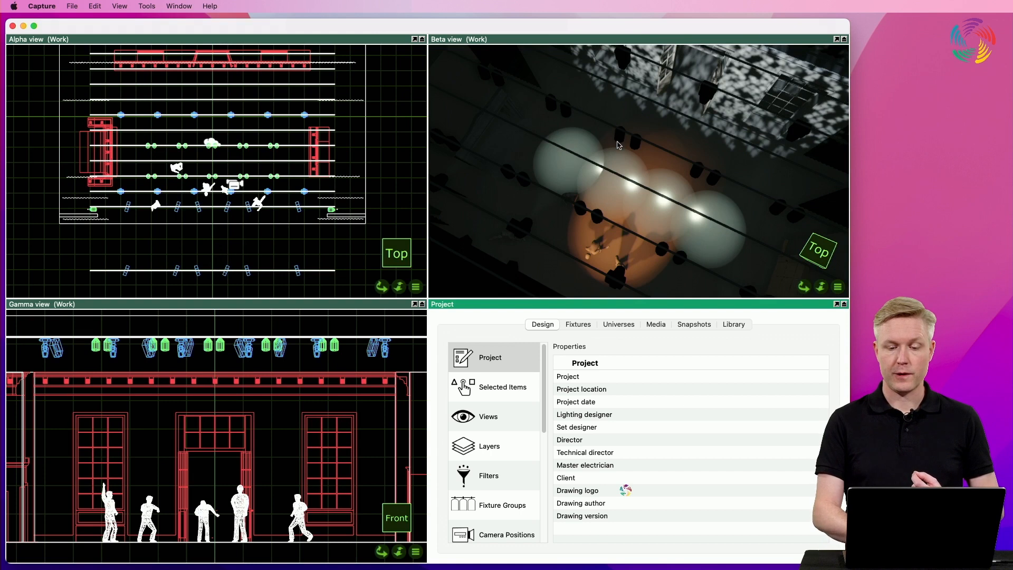
mouse_move(679, 235)
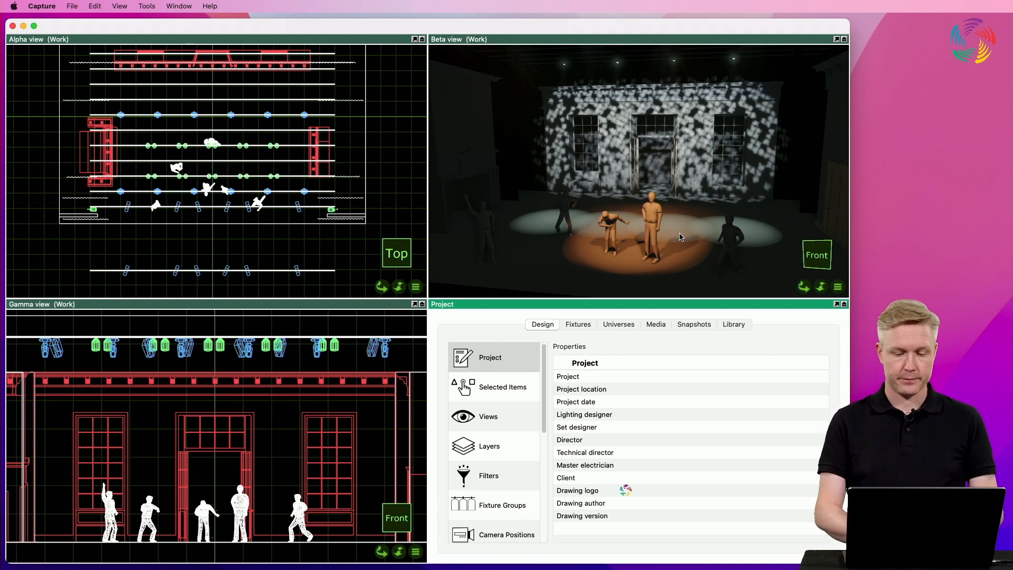
mouse_move(740, 331)
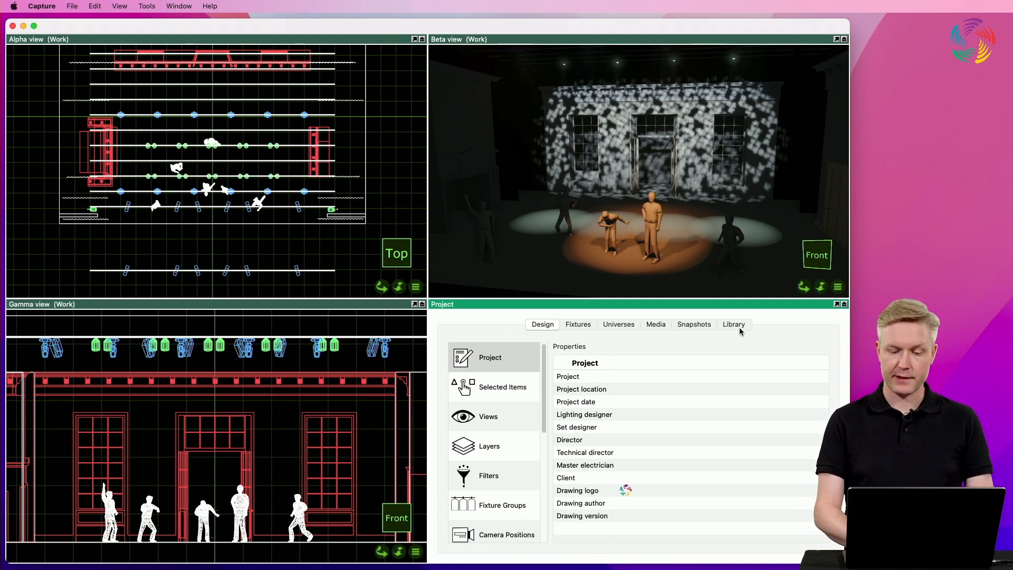
- Choose the Reflection Plane from the built-in library's Visualization group
click(733, 323)
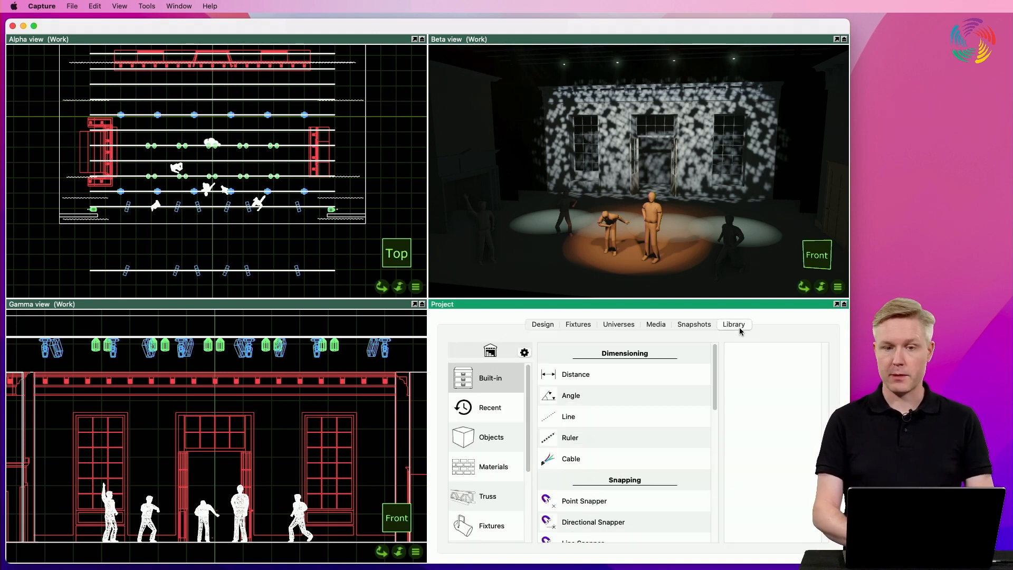
mouse_move(588, 449)
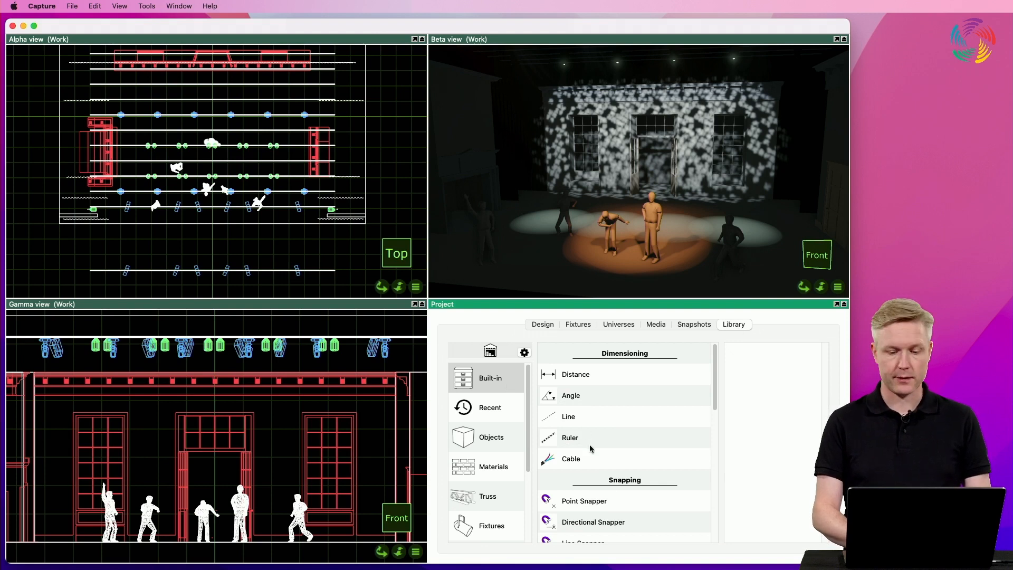
scroll(down, 3)
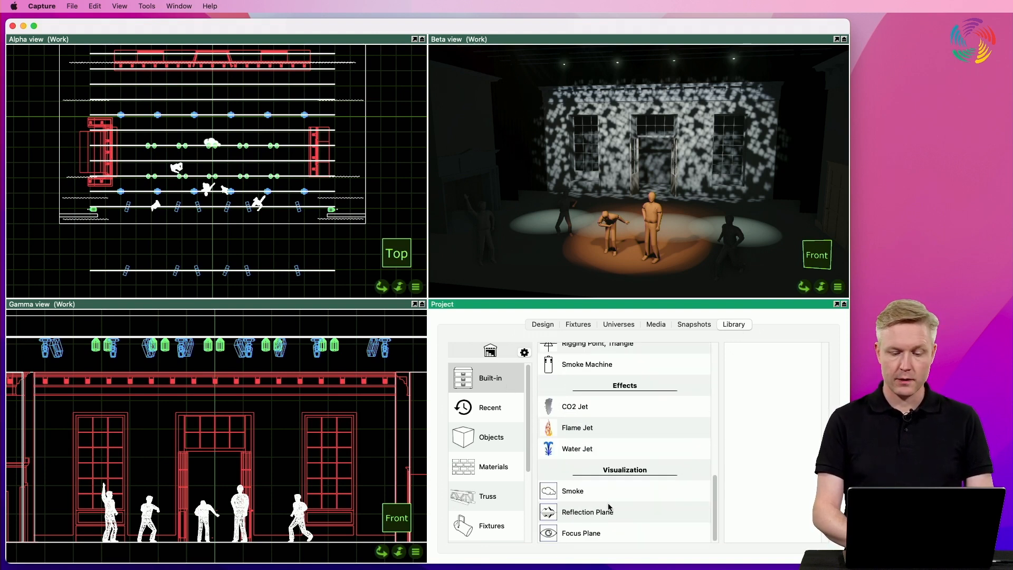
click(586, 511)
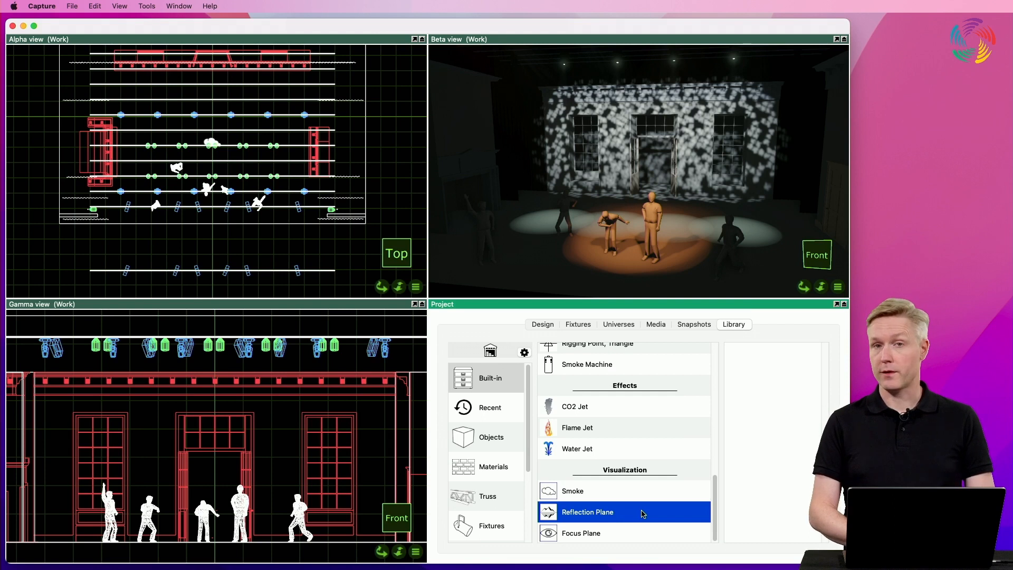
mouse_move(621, 514)
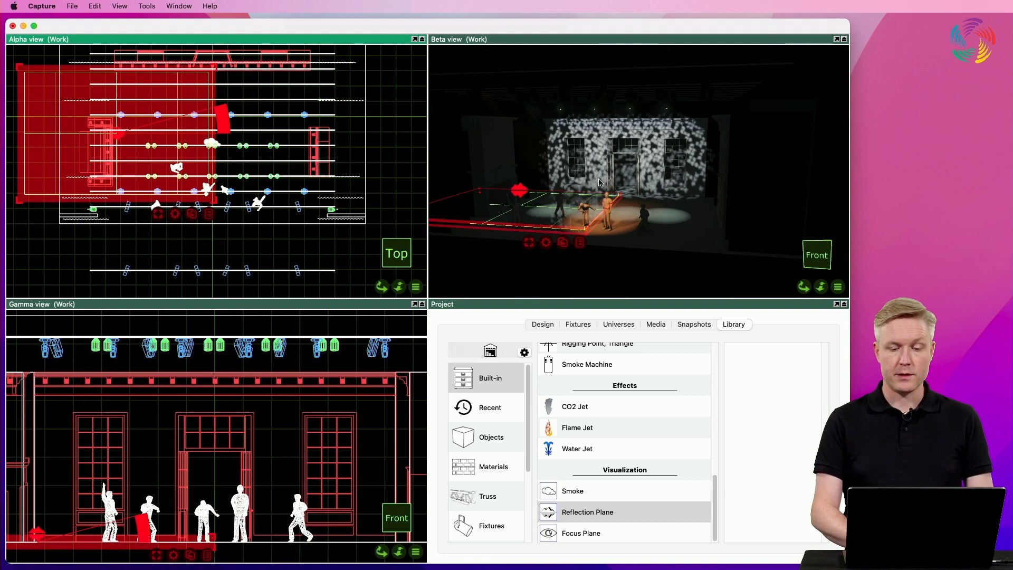
mouse_move(575, 231)
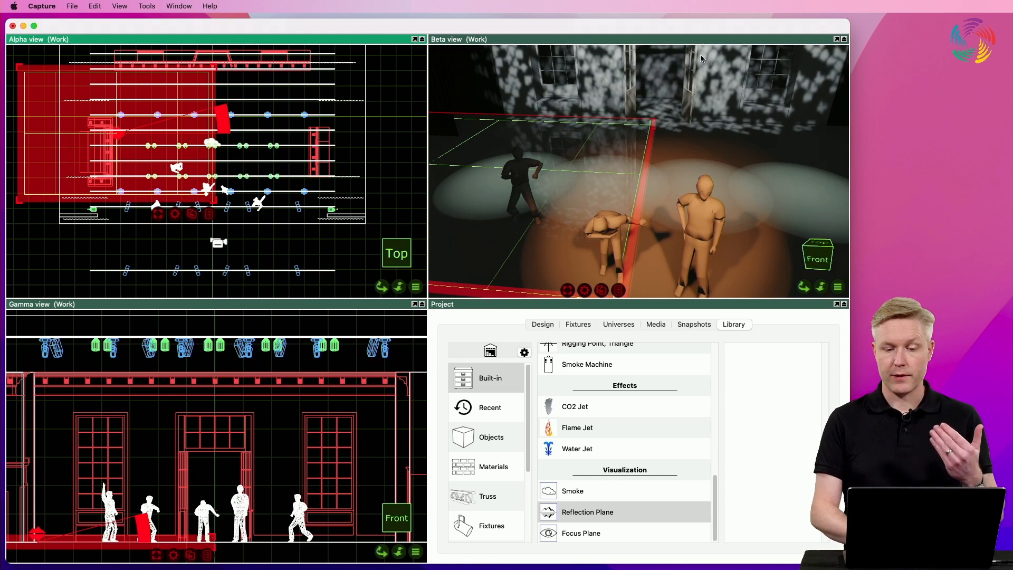
mouse_move(597, 174)
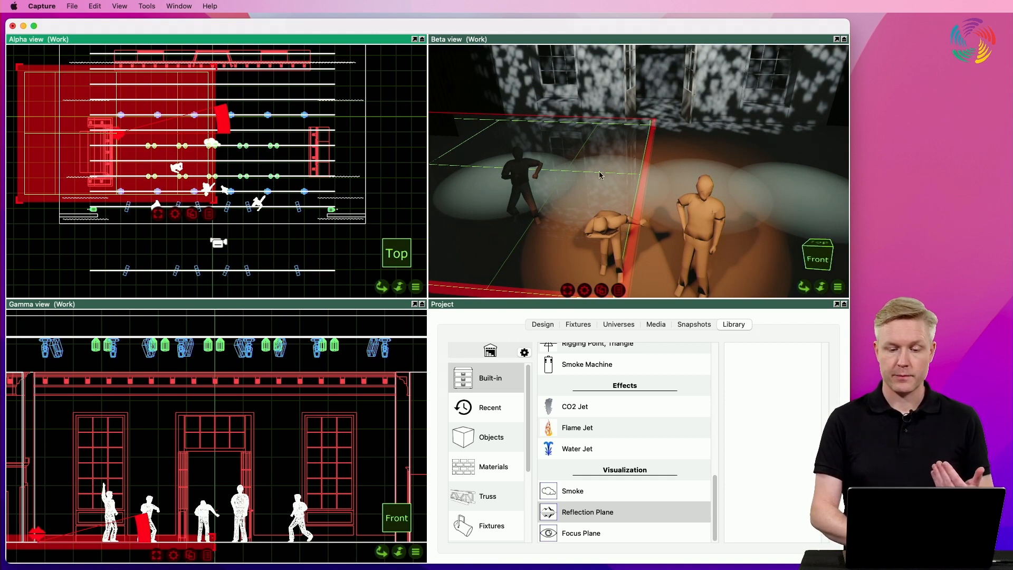
mouse_move(583, 157)
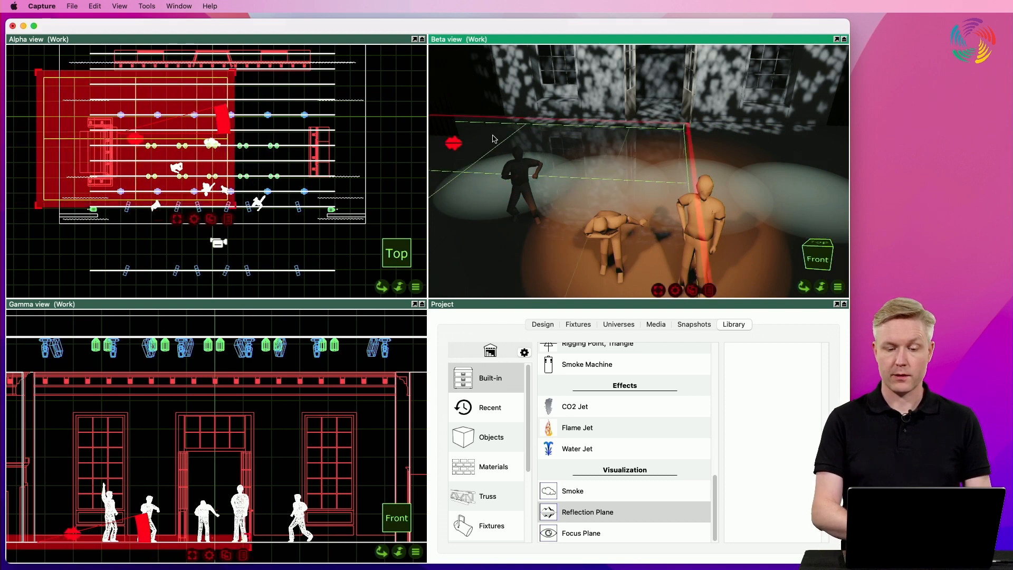
mouse_move(612, 109)
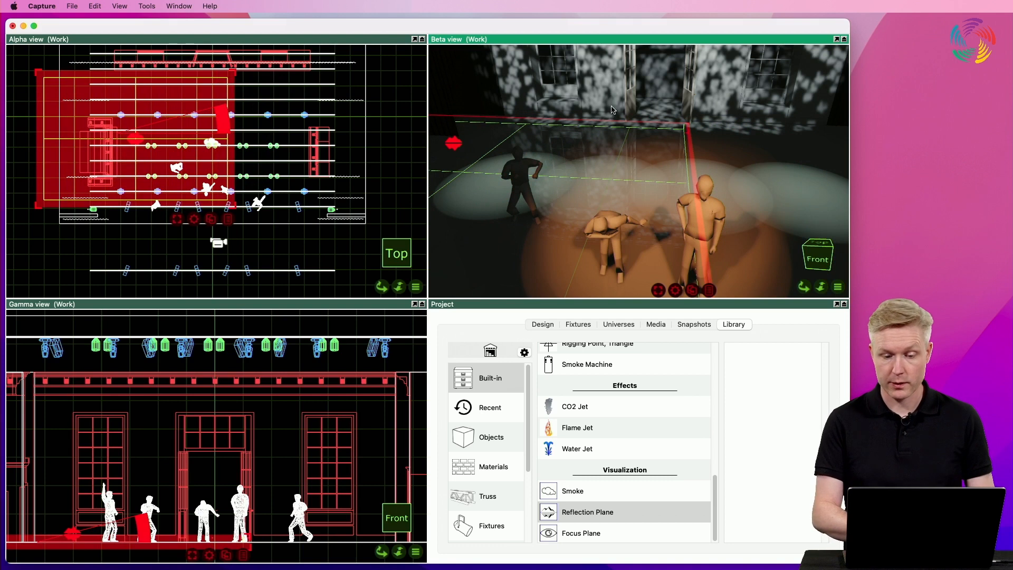
mouse_move(691, 251)
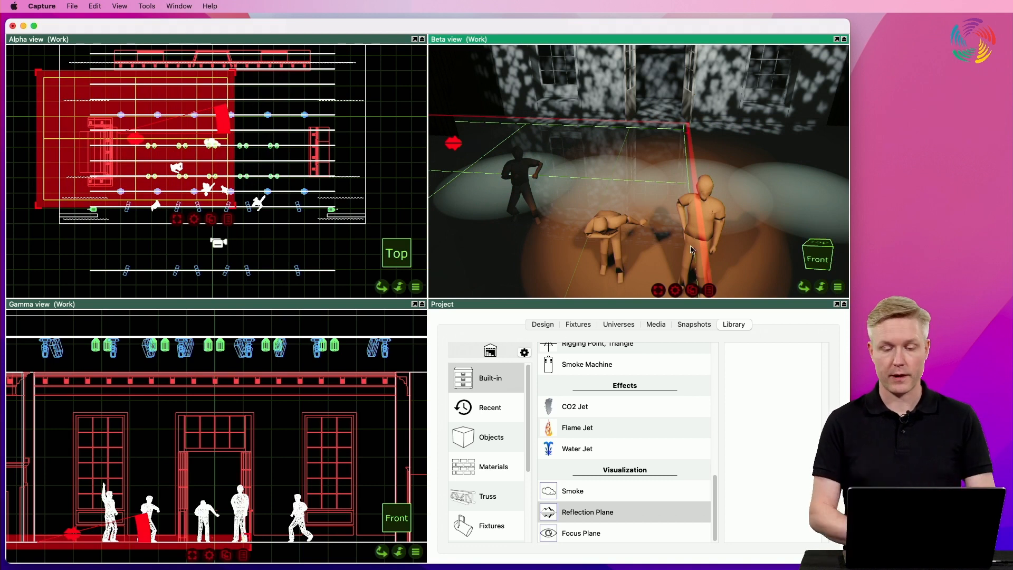
mouse_move(617, 278)
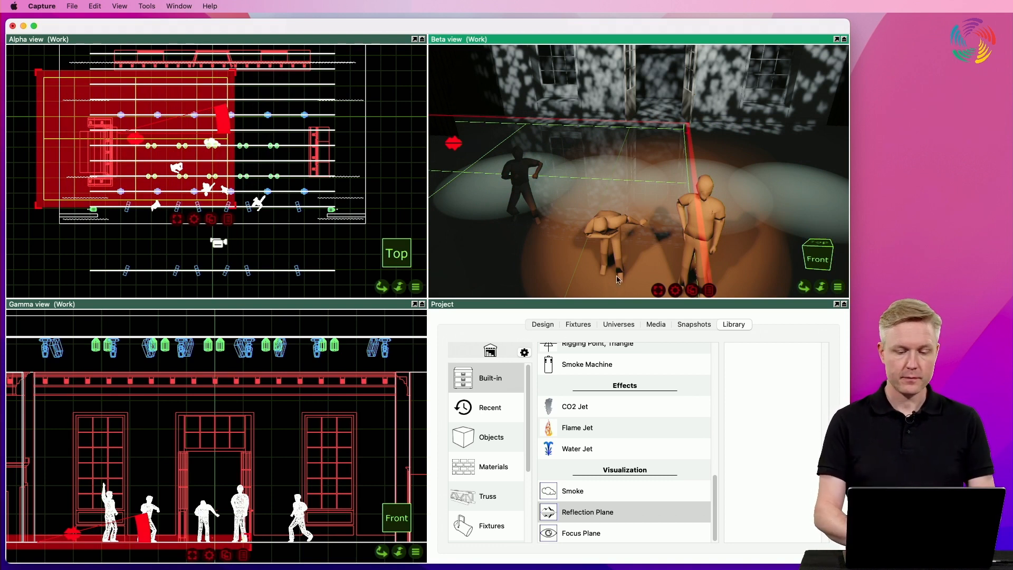
- Size the reflection plane 8 m by 8 m and position it on the stage floor
click(542, 323)
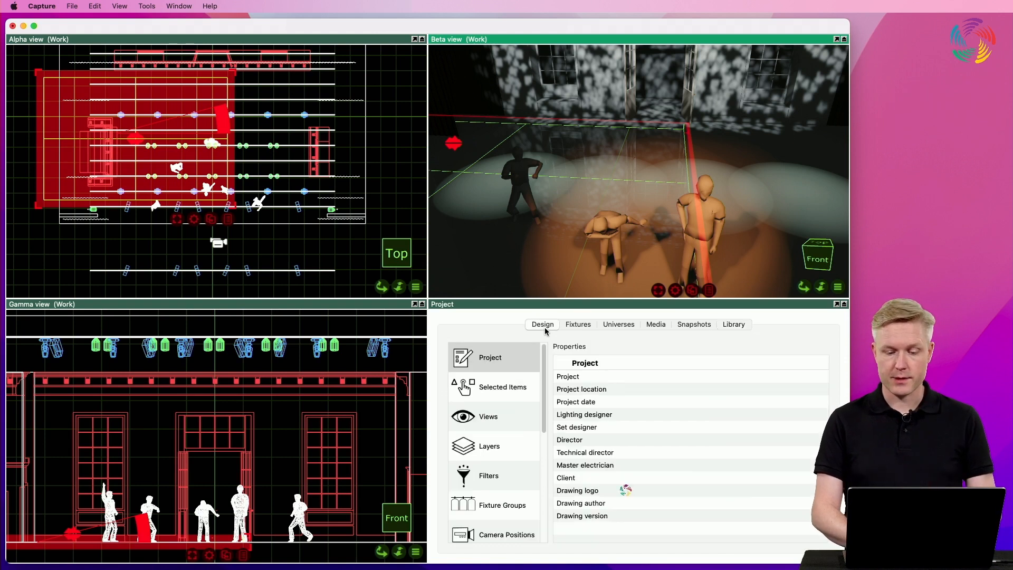
click(502, 386)
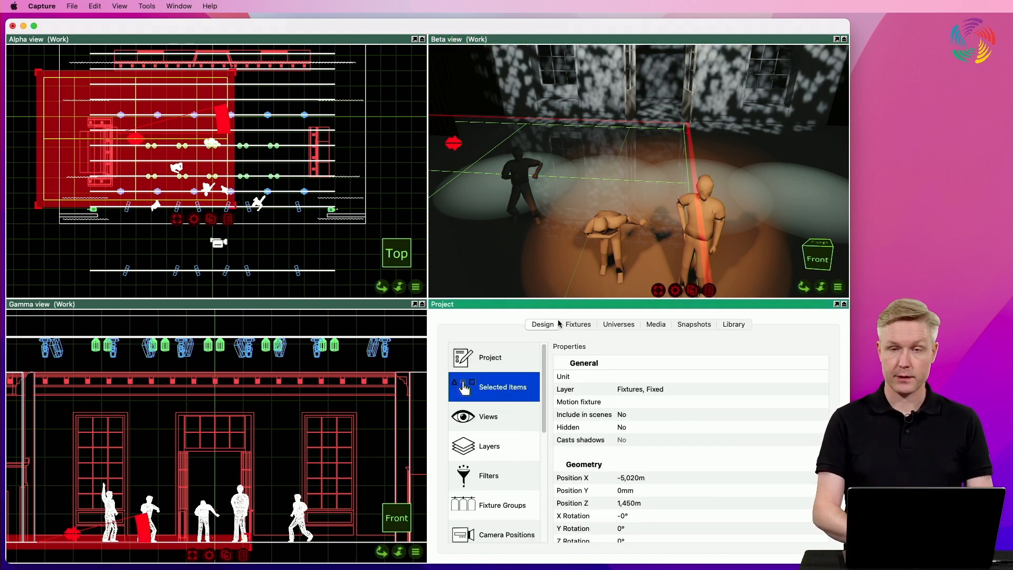
scroll(down, 3)
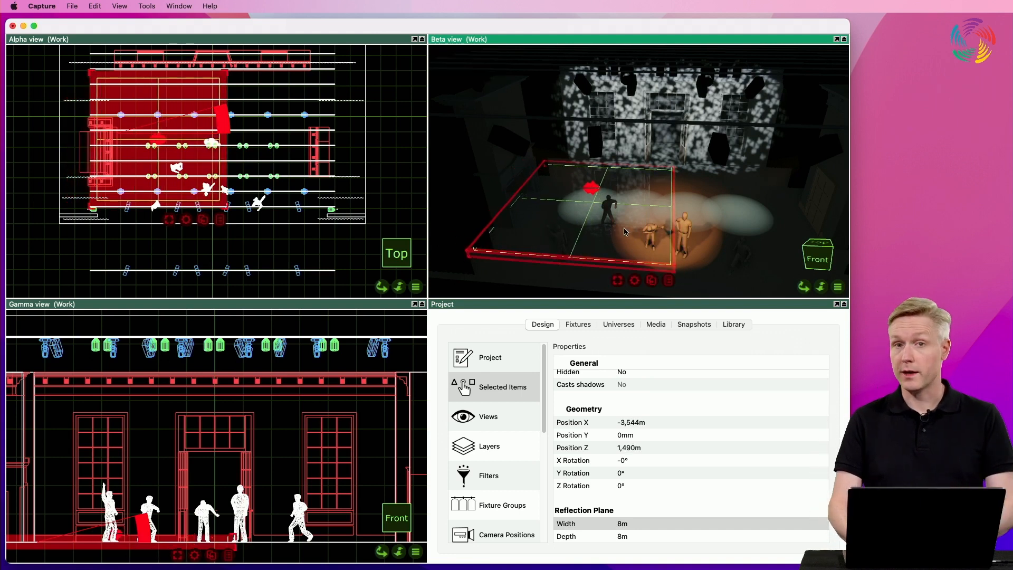
mouse_move(326, 359)
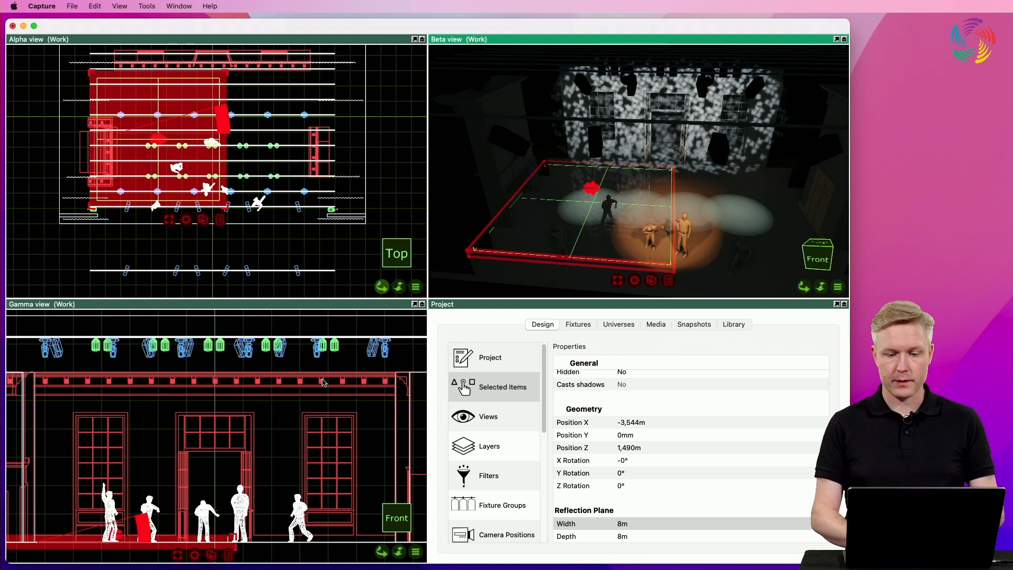
mouse_move(578, 213)
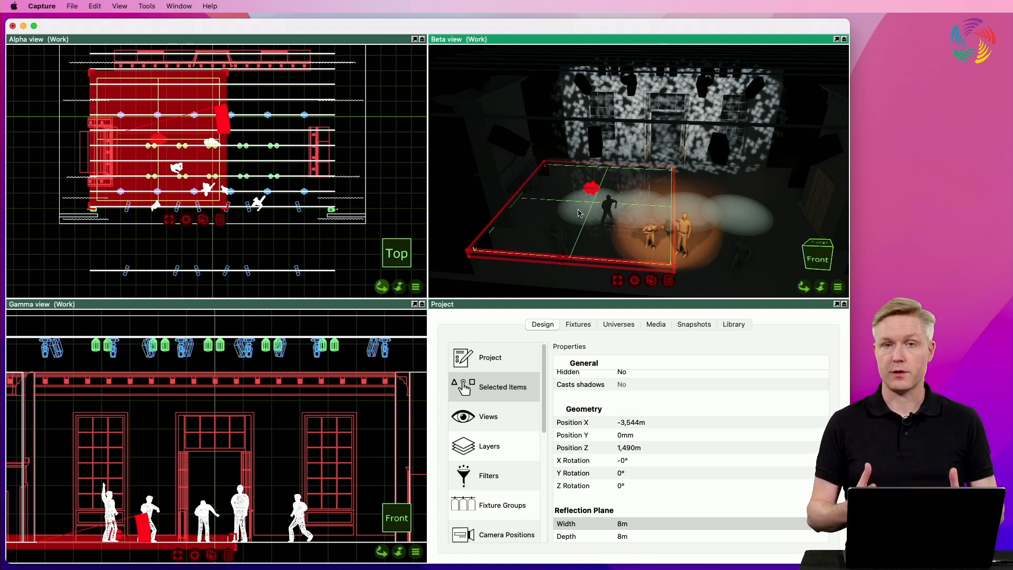
mouse_move(525, 226)
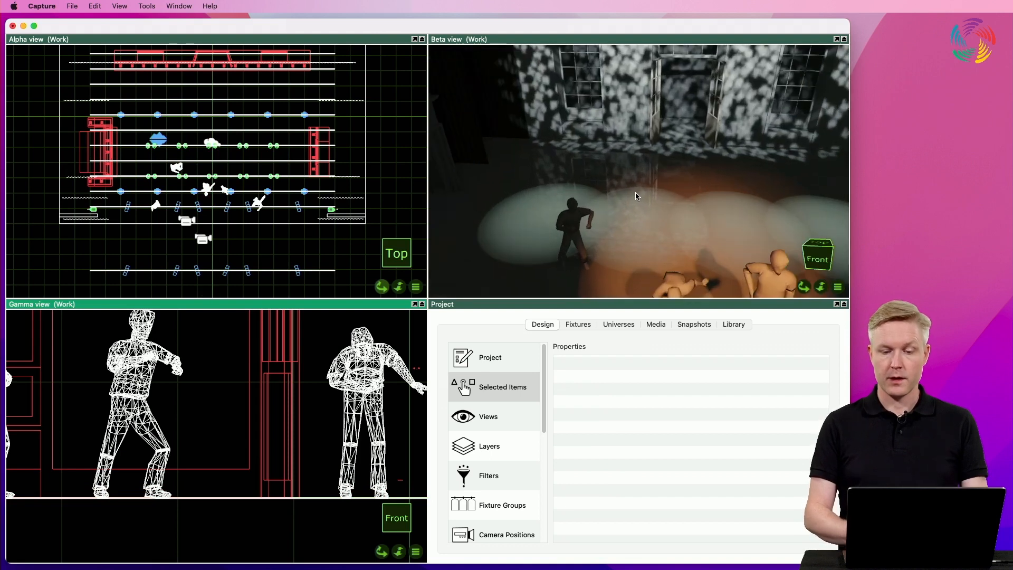
mouse_move(659, 226)
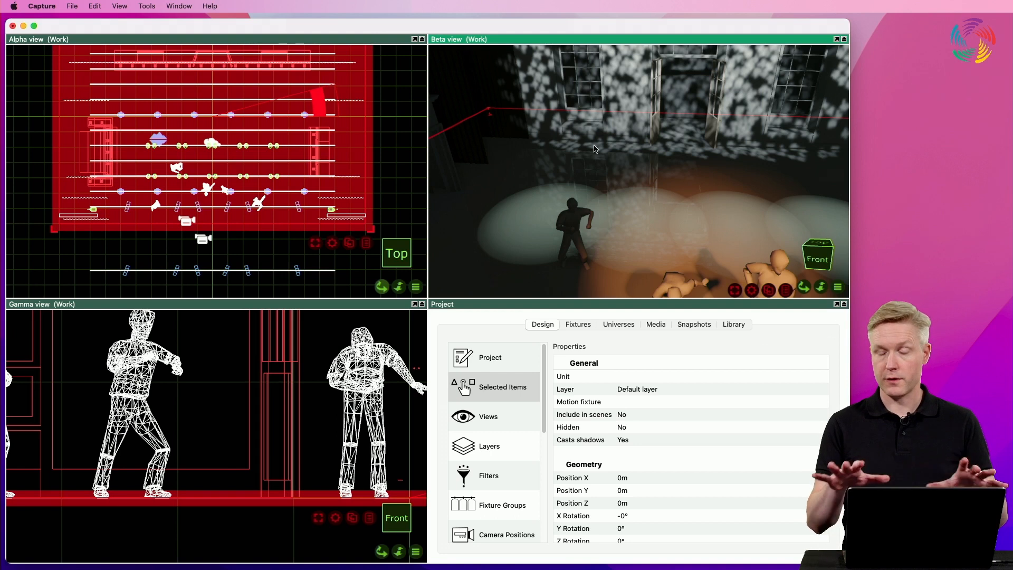
mouse_move(378, 215)
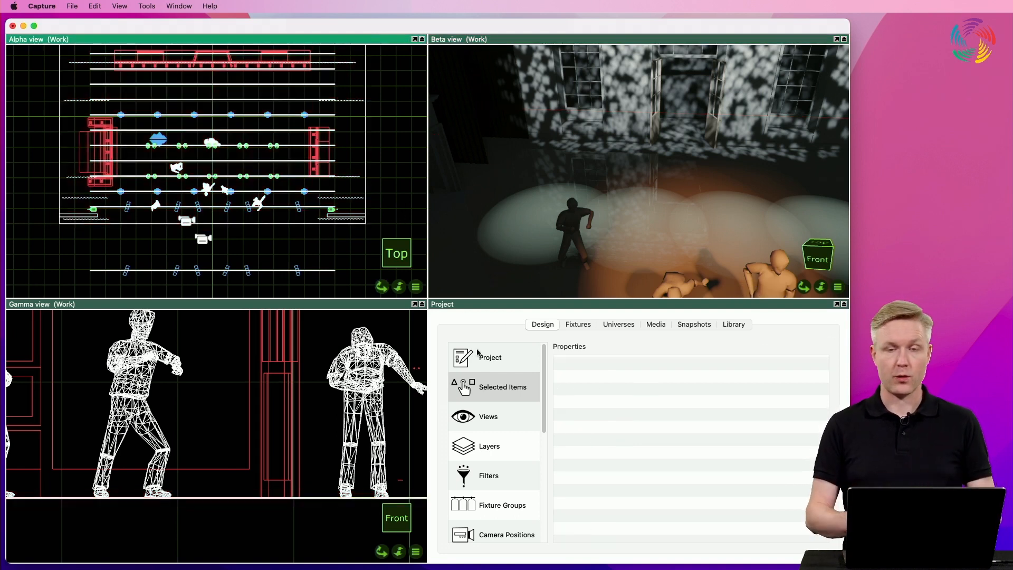
mouse_move(468, 511)
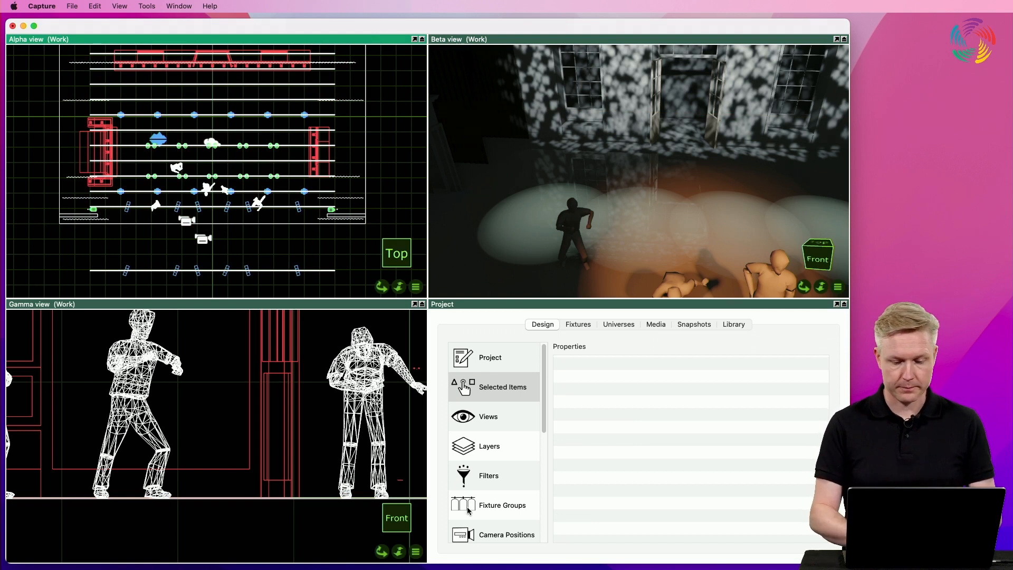
- Lower the Floor material's roughness from 11.3% to 0% in the Materials list
click(493, 466)
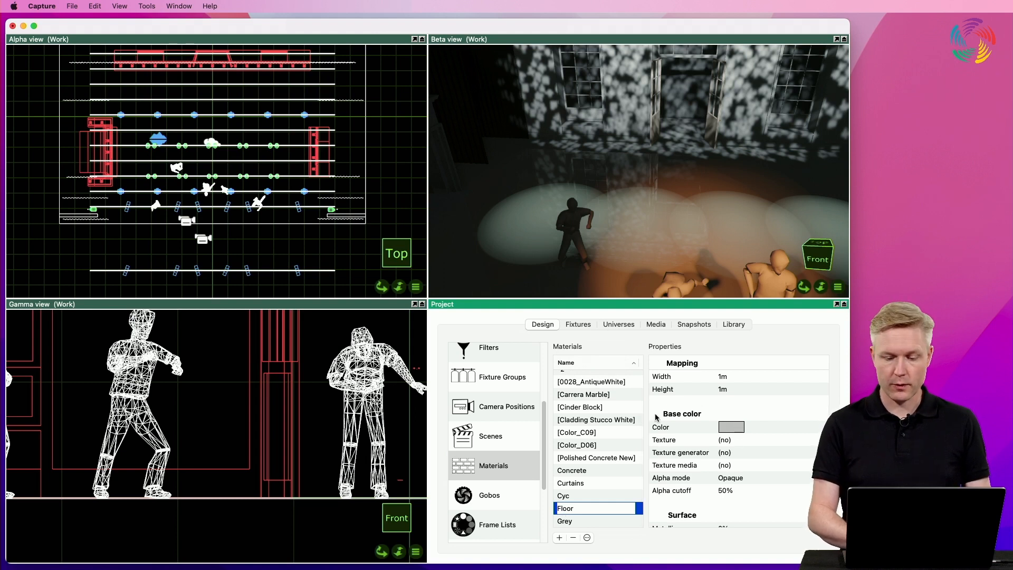
scroll(down, 3)
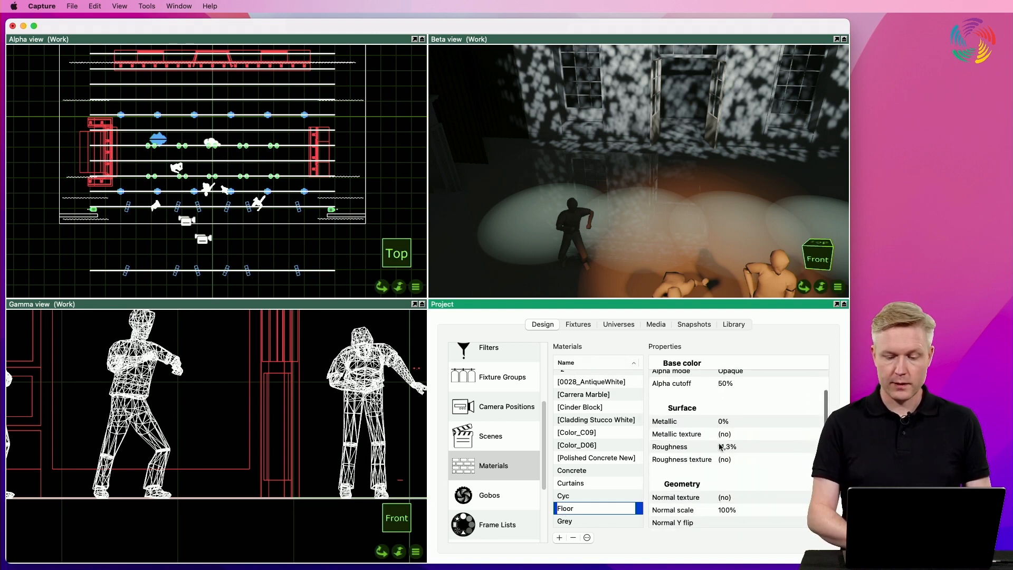
click(670, 446)
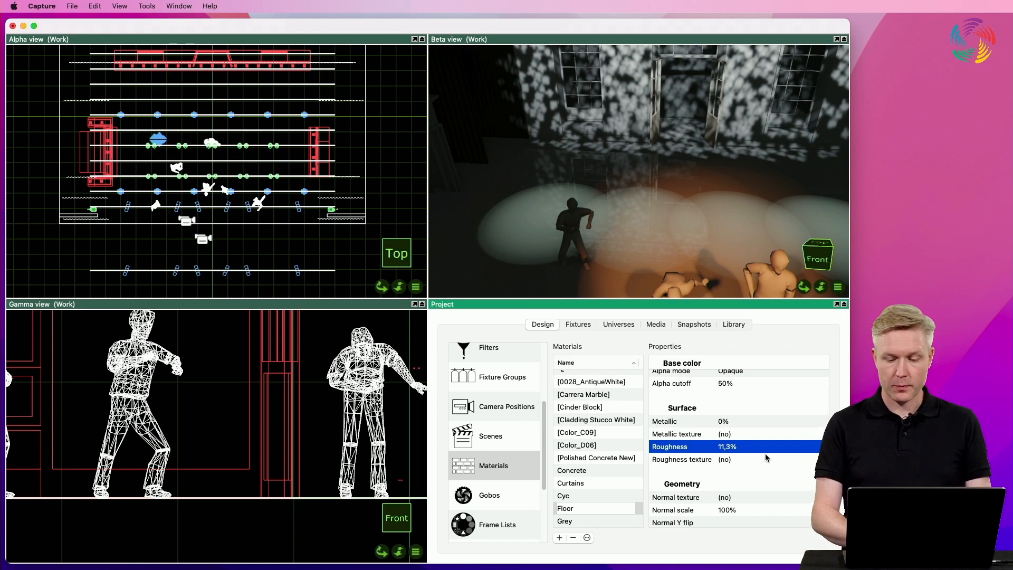
click(736, 447)
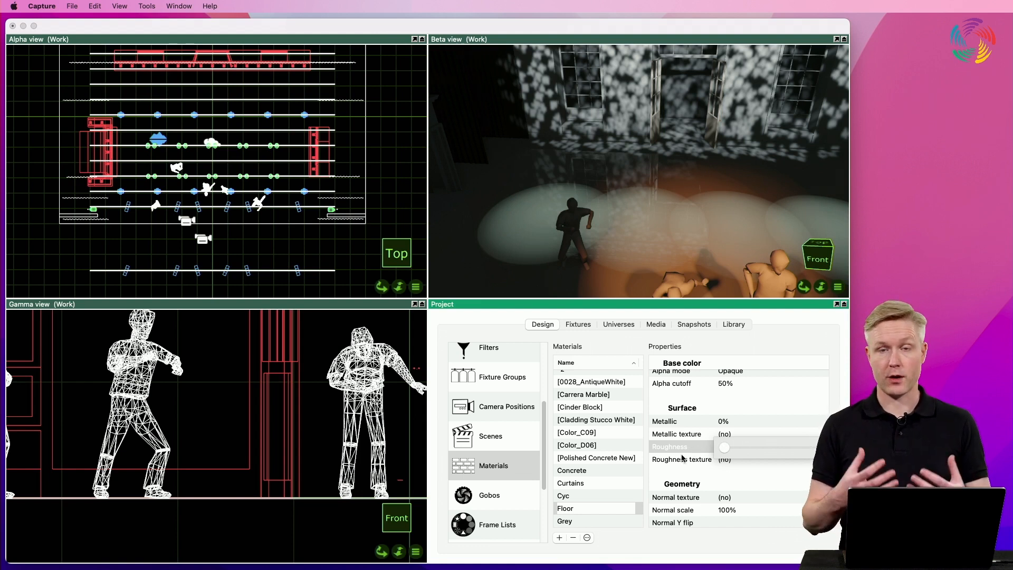
click(670, 446)
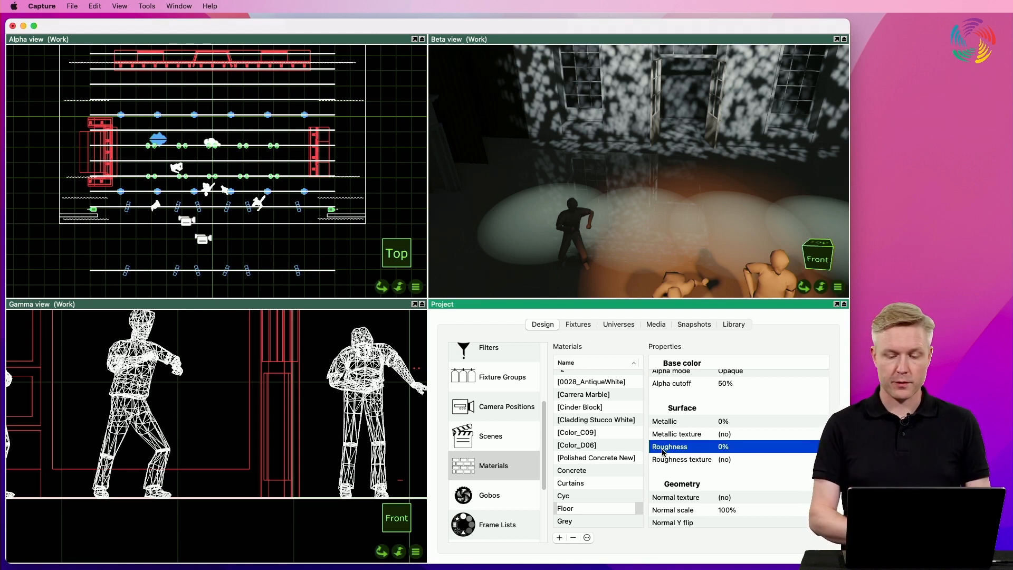
- Check Floor metallic at 0% and show its base colour picker at RGB 200, 200, 200
click(663, 421)
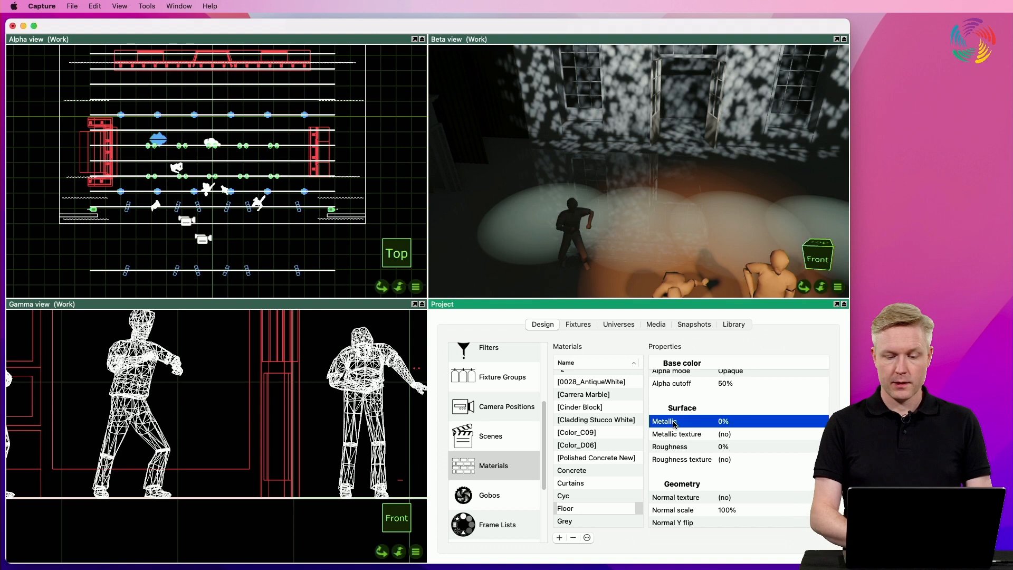
scroll(up, 3)
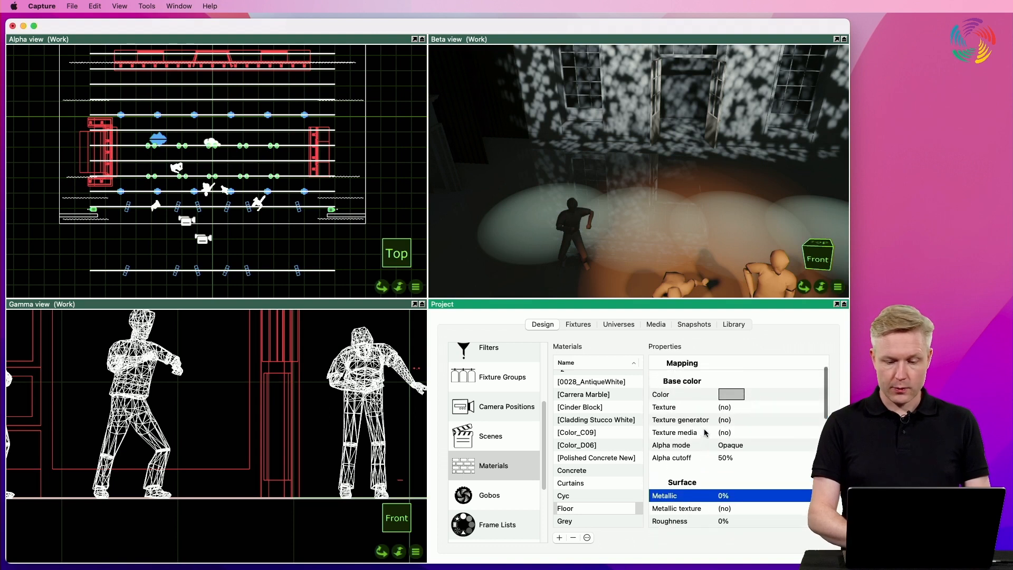
click(730, 393)
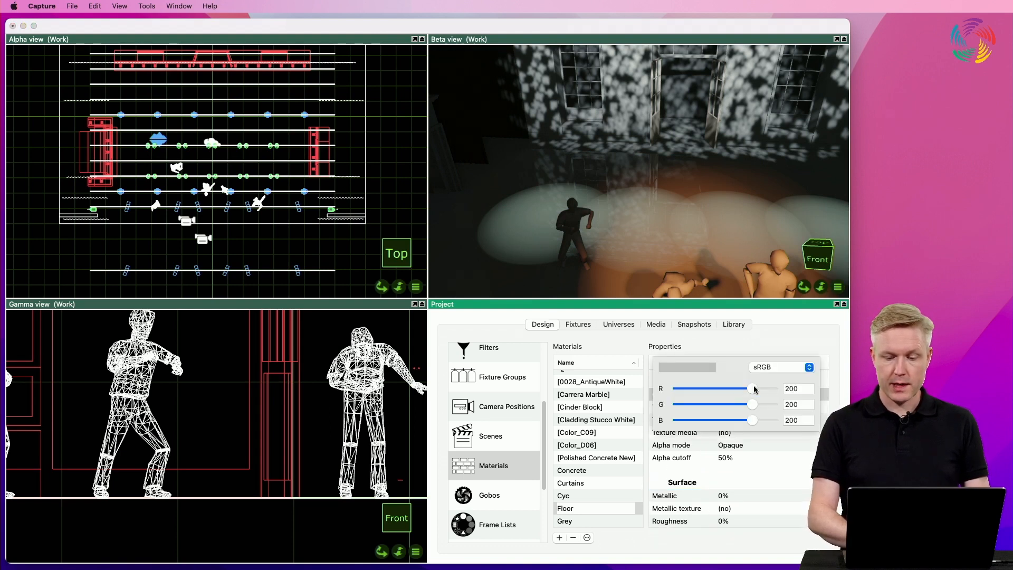